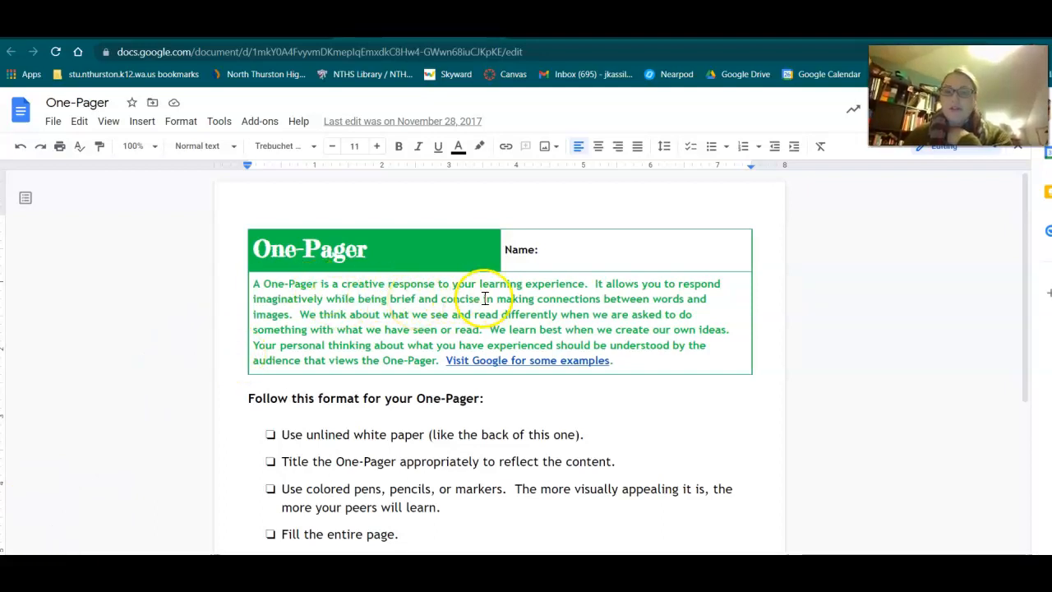
{"action": "mouse_move", "coordinate": [358, 311]}
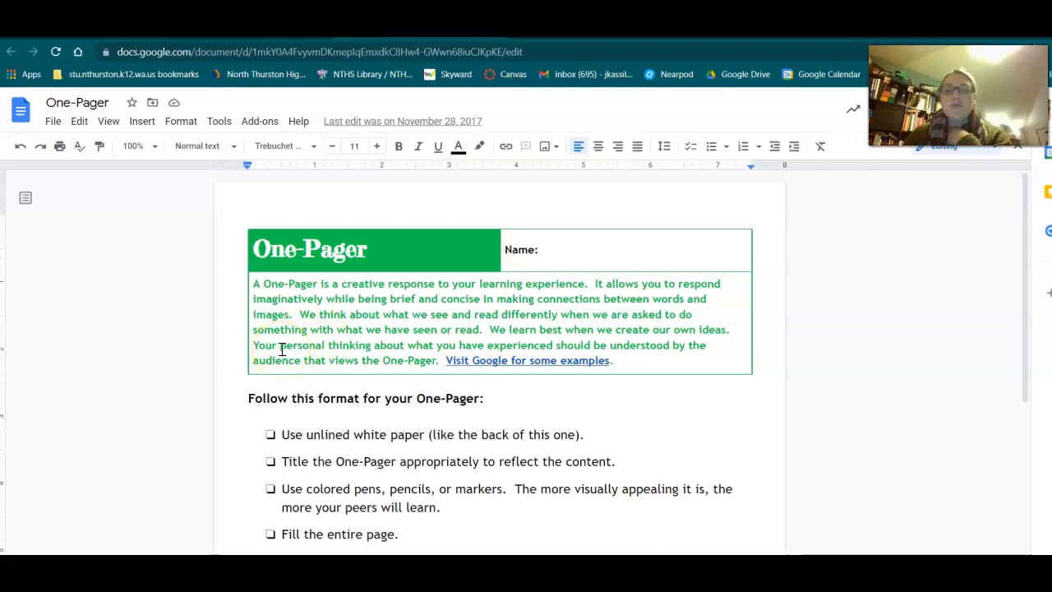
{"action": "mouse_move", "coordinate": [227, 335]}
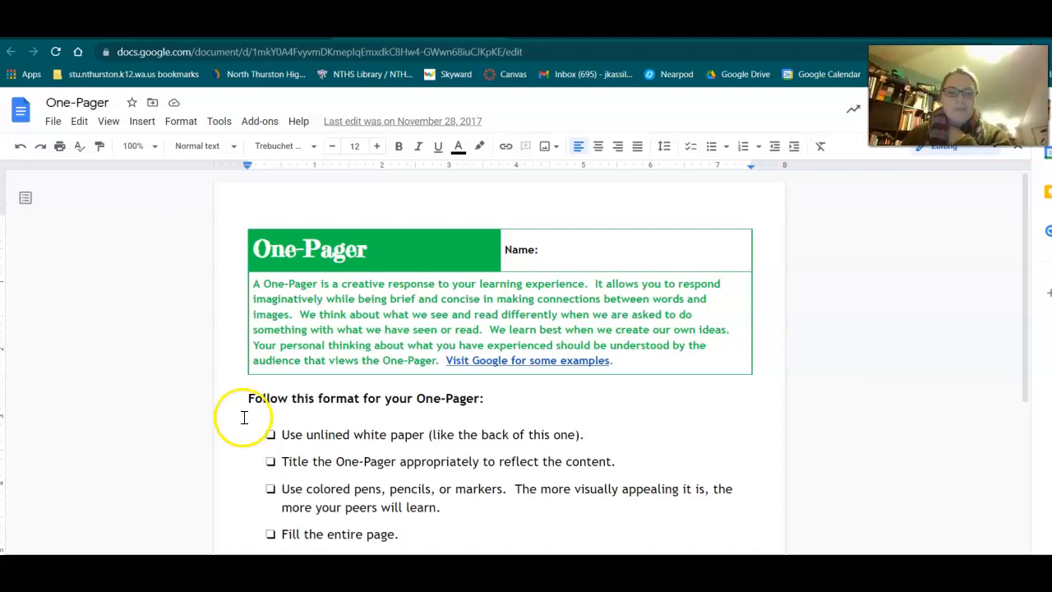
{"action": "scroll", "scroll_direction": "down", "scroll_amount": 3}
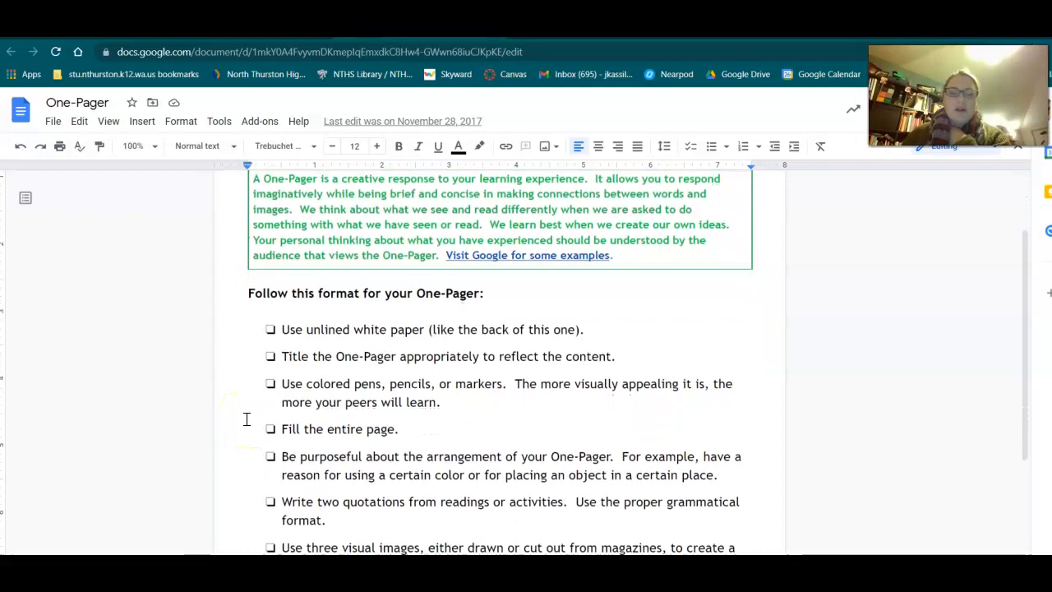
{"action": "scroll", "scroll_direction": "down", "scroll_amount": 3}
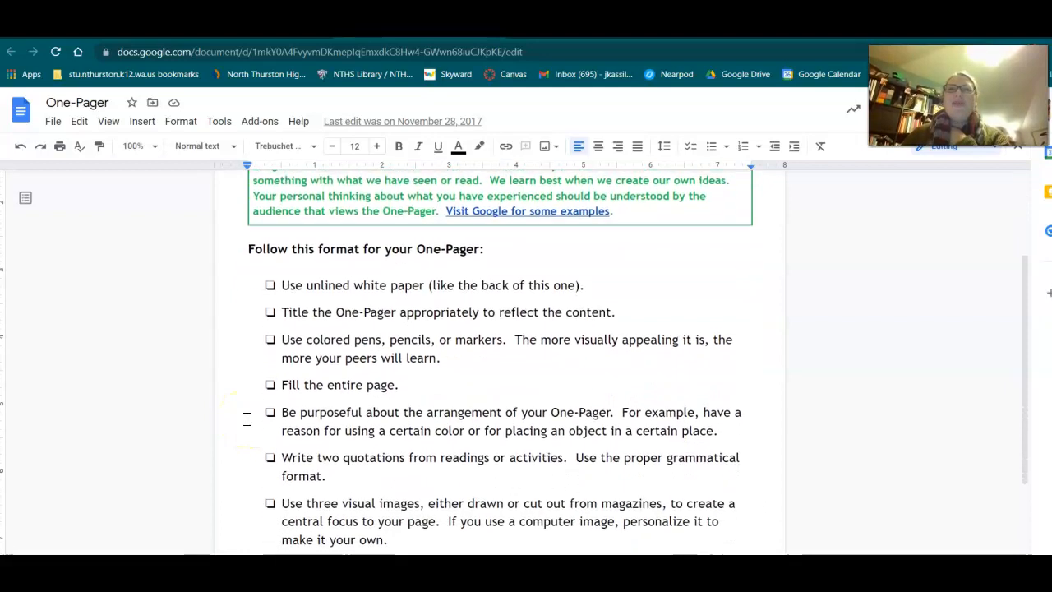
{"action": "scroll", "scroll_direction": "down", "scroll_amount": 3}
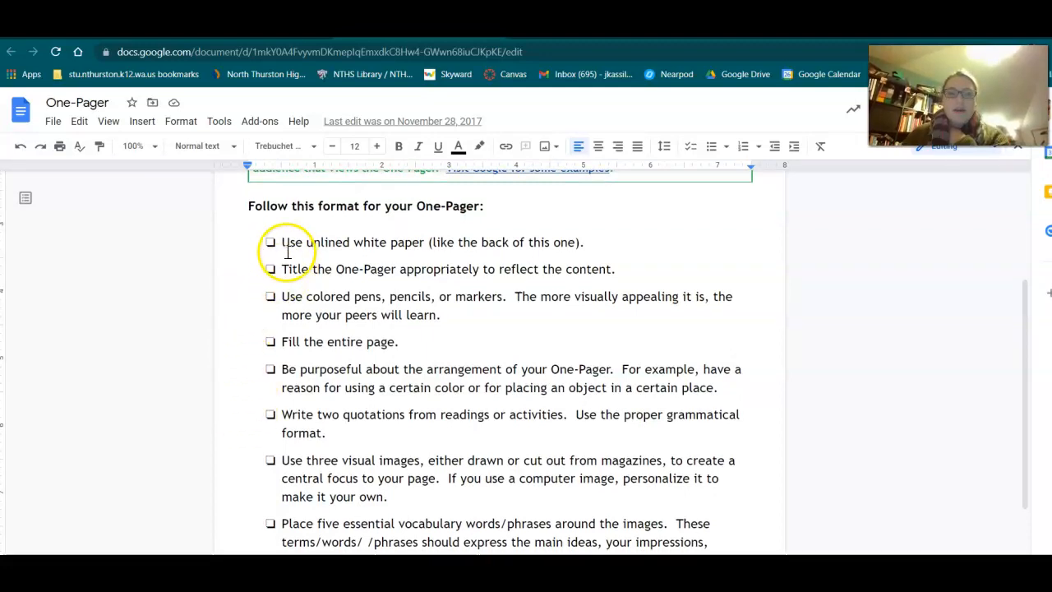
{"action": "mouse_move", "coordinate": [421, 241]}
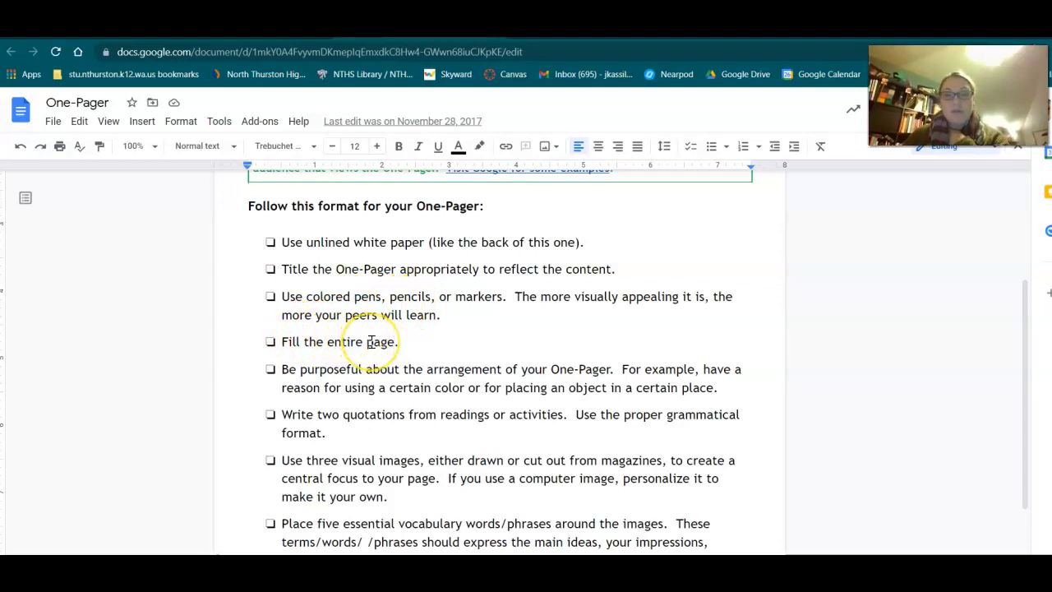
{"action": "scroll", "scroll_direction": "down", "scroll_amount": 3}
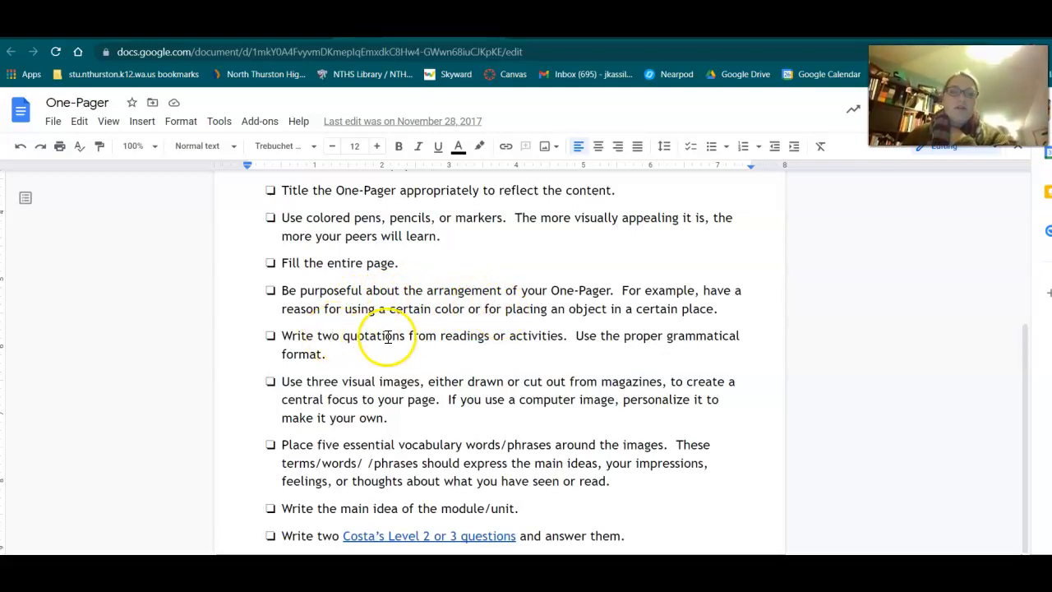
{"action": "mouse_move", "coordinate": [510, 347]}
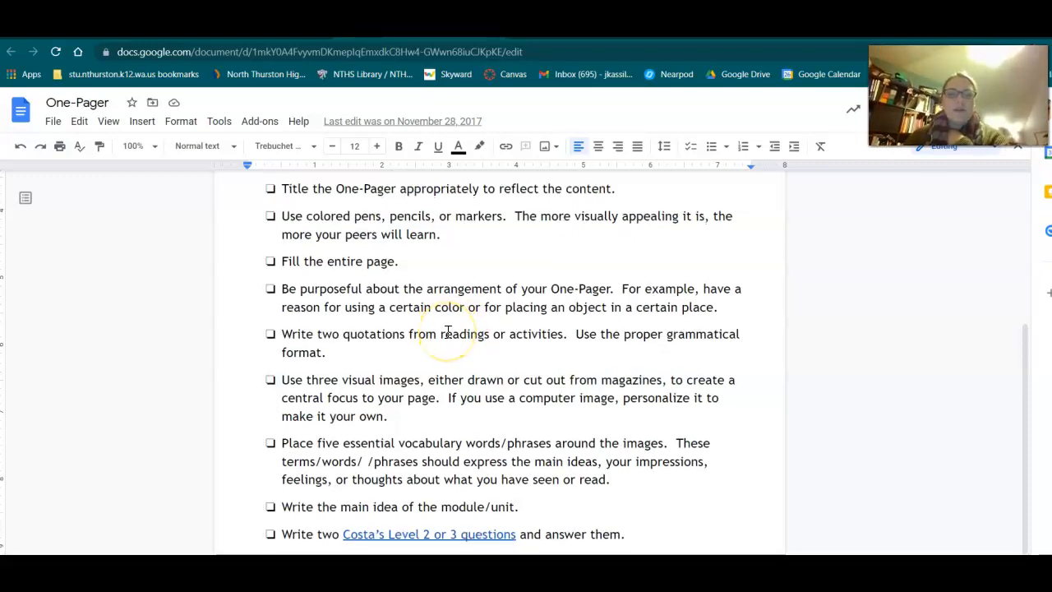
{"action": "scroll", "scroll_direction": "down", "scroll_amount": 3}
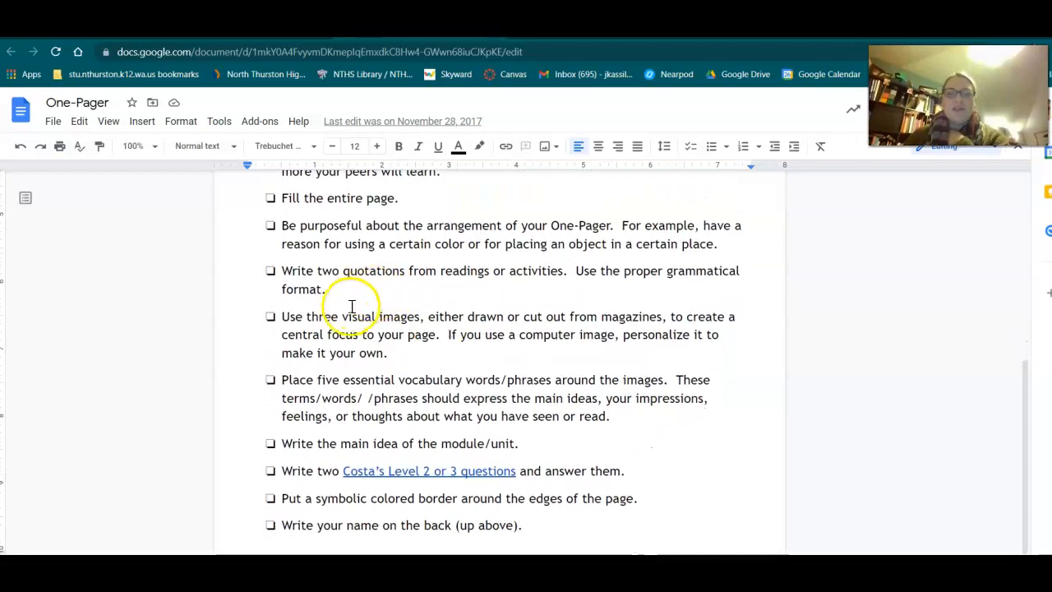
{"action": "mouse_move", "coordinate": [546, 367]}
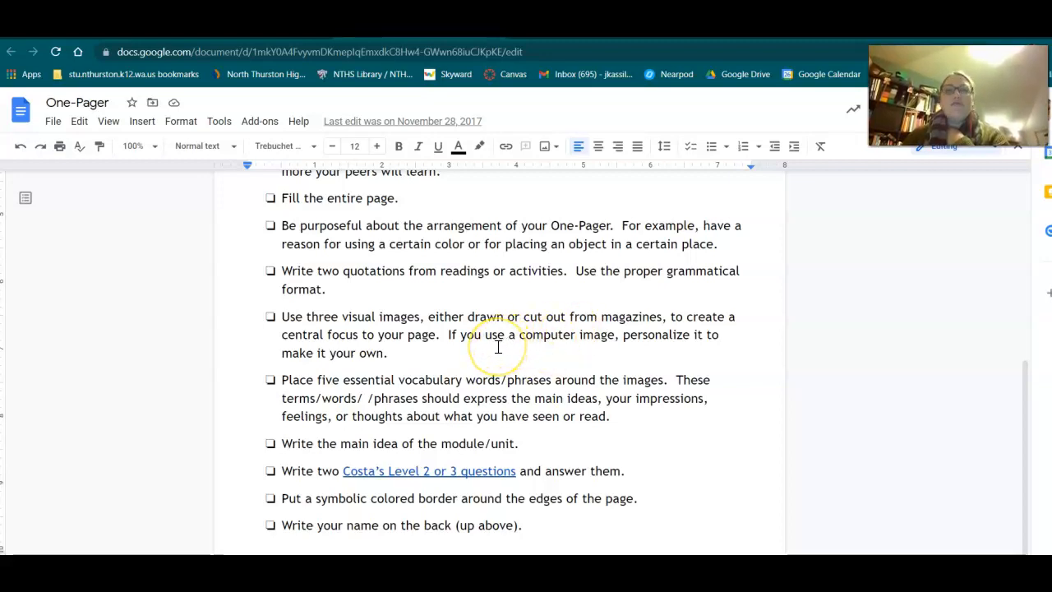
{"action": "mouse_move", "coordinate": [426, 345]}
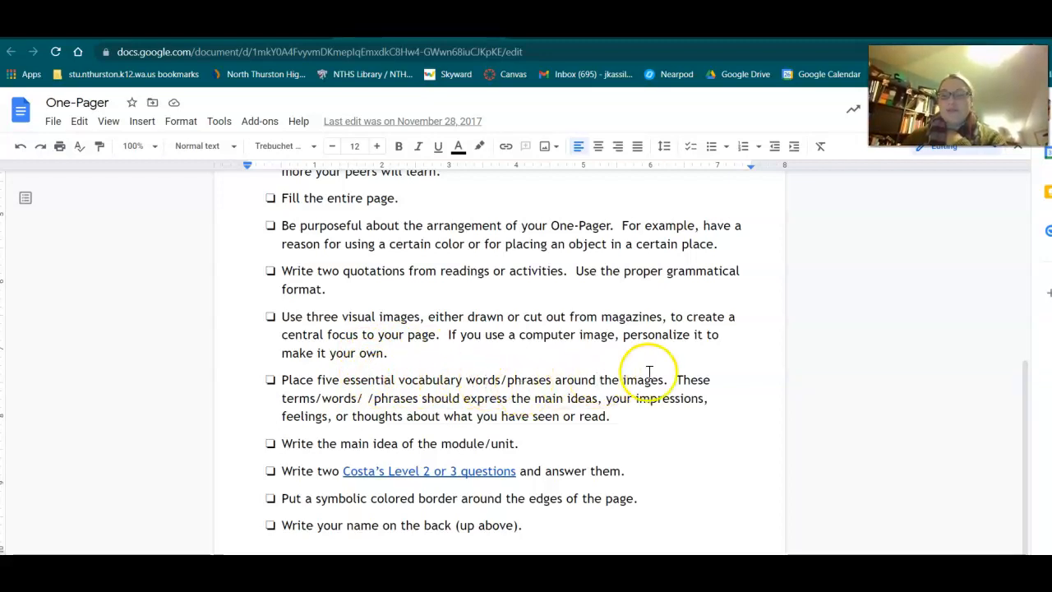
{"action": "mouse_move", "coordinate": [427, 372]}
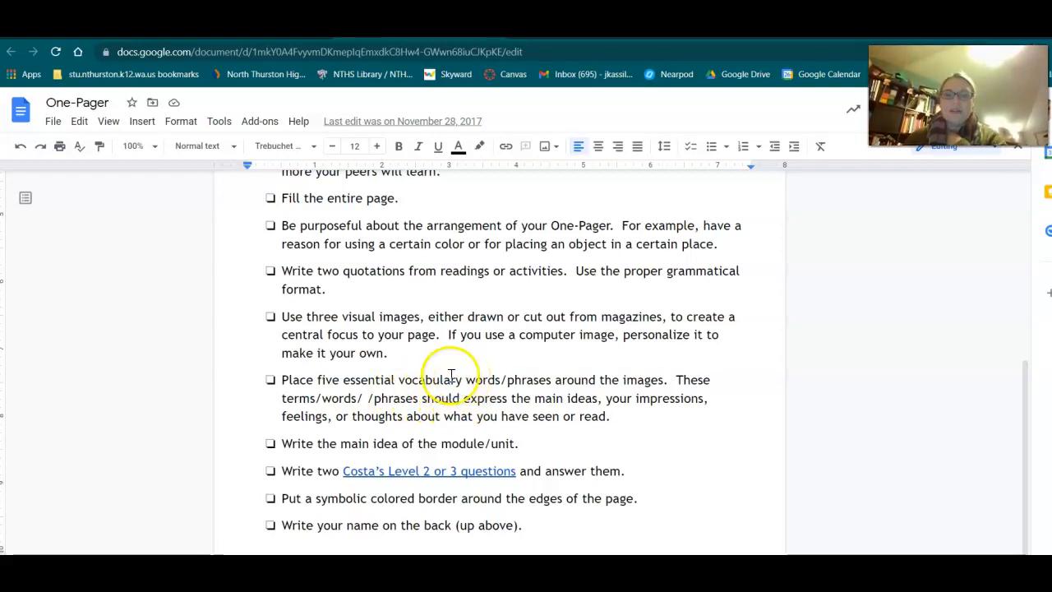
{"action": "mouse_move", "coordinate": [337, 443]}
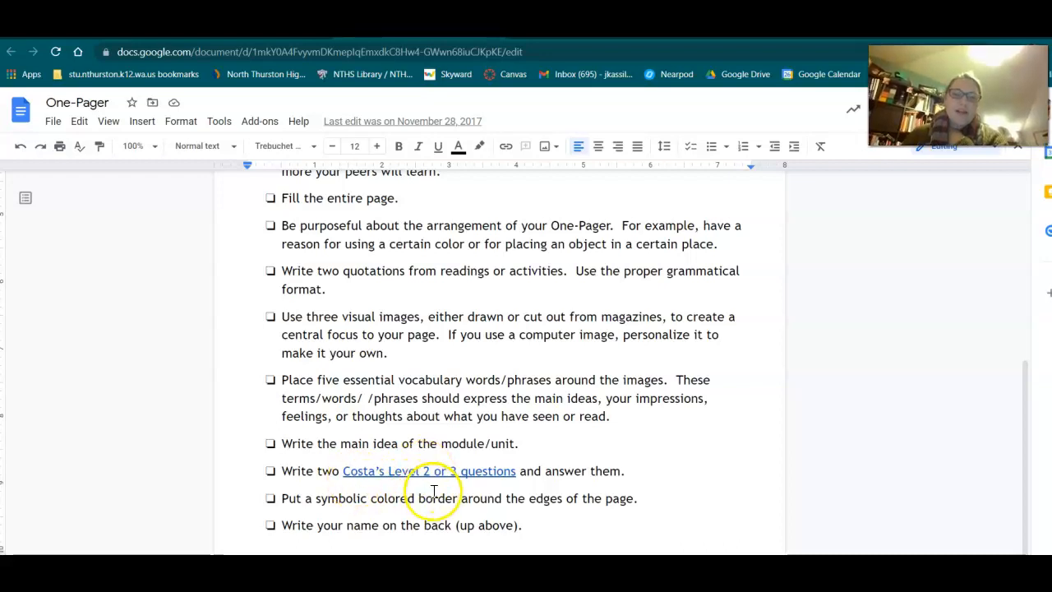
{"action": "mouse_move", "coordinate": [464, 503]}
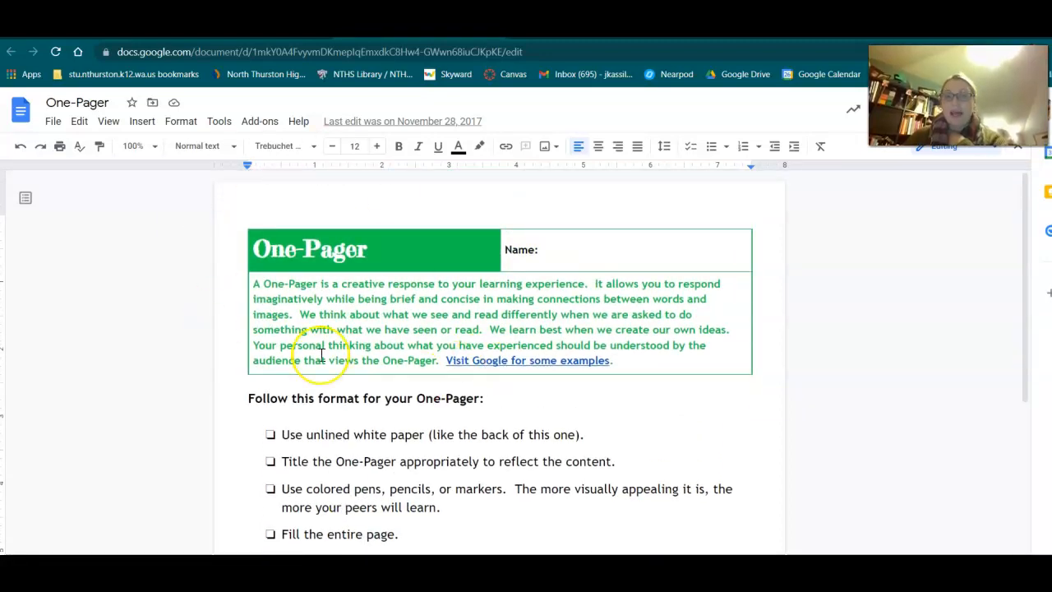
{"action": "mouse_move", "coordinate": [485, 393]}
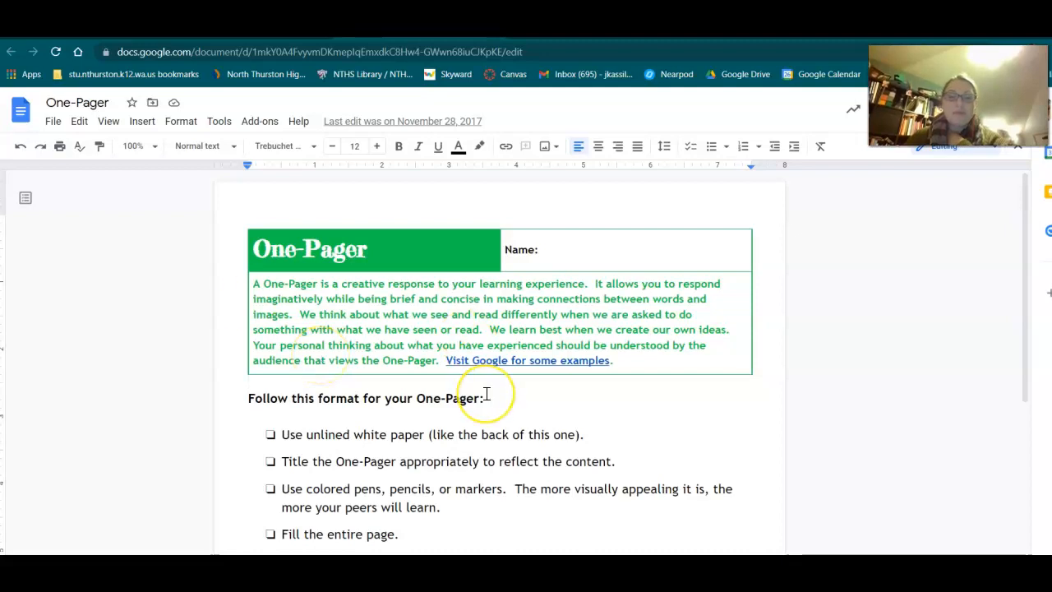
{"action": "scroll", "scroll_direction": "down", "scroll_amount": 3}
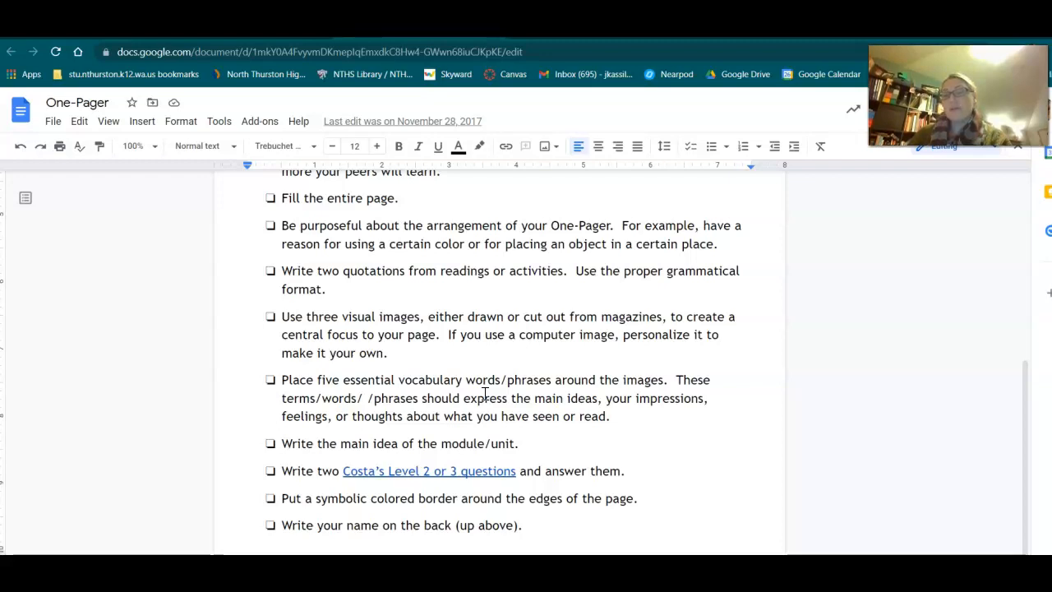
{"action": "mouse_move", "coordinate": [190, 408]}
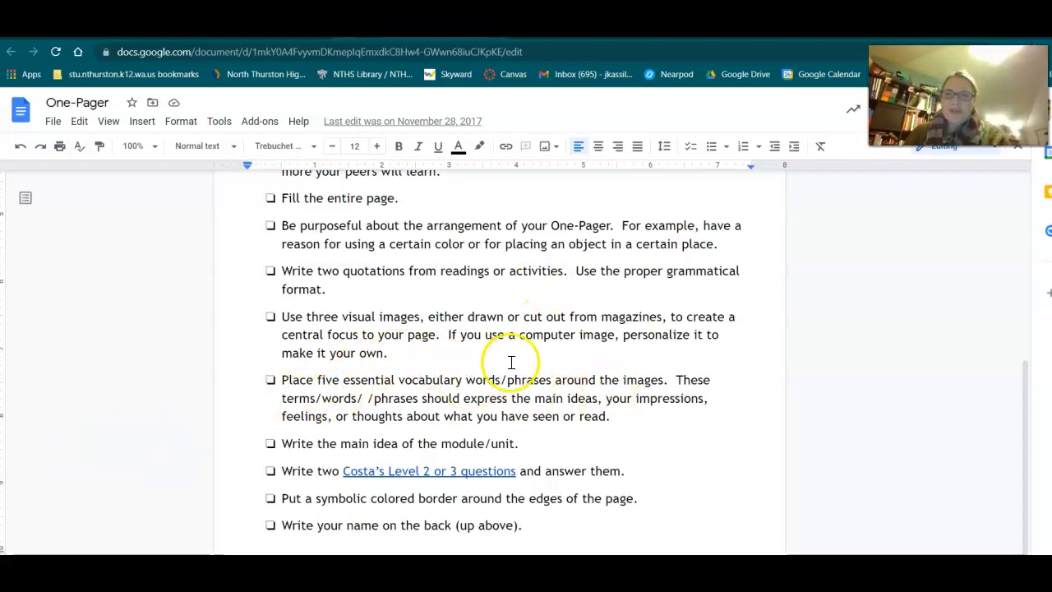
{"action": "mouse_move", "coordinate": [549, 382]}
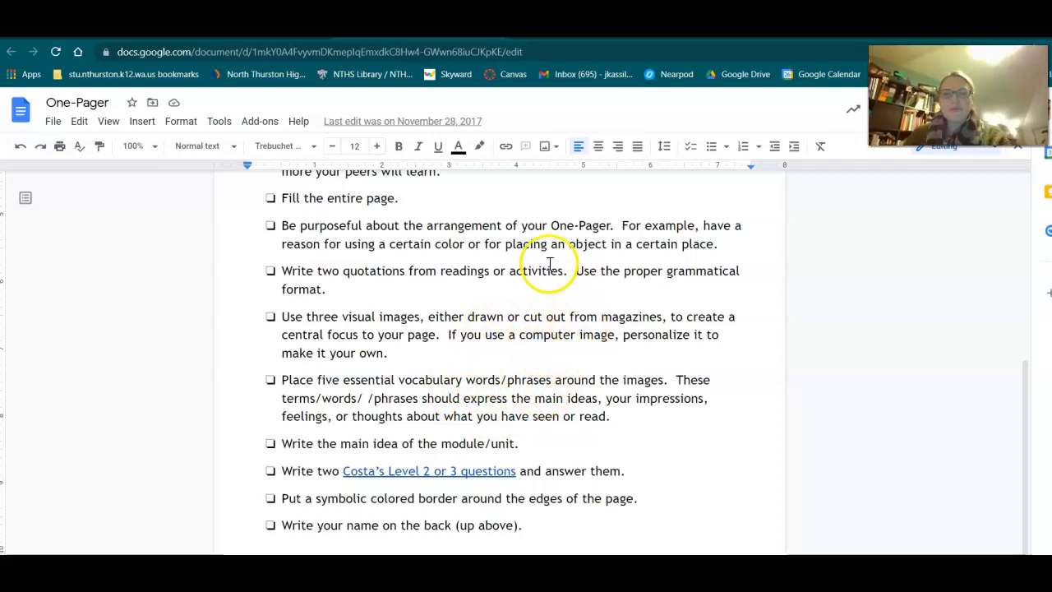
{"action": "mouse_move", "coordinate": [553, 344]}
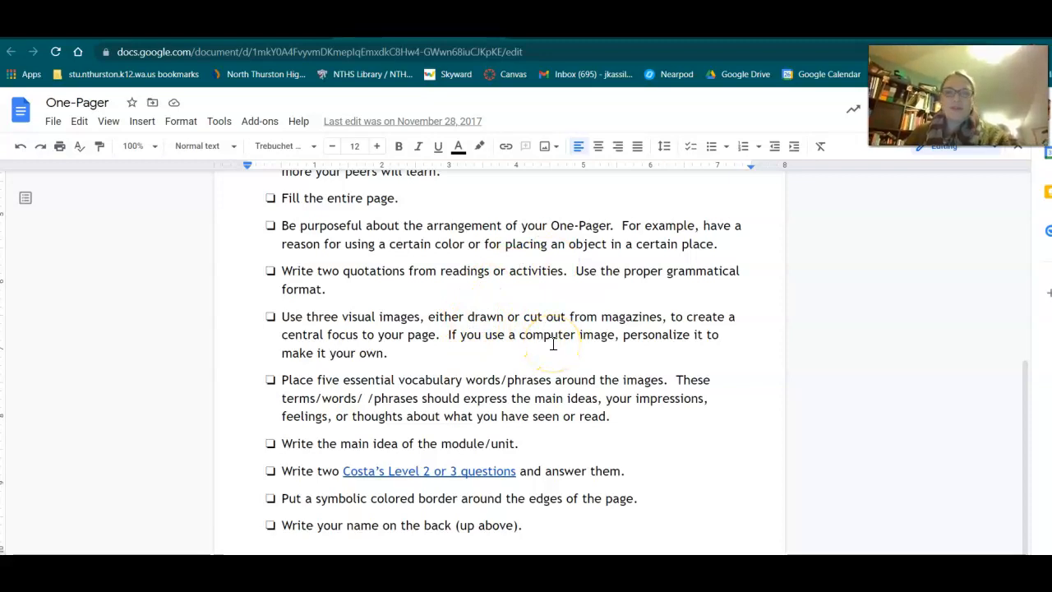
{"action": "mouse_move", "coordinate": [552, 344]}
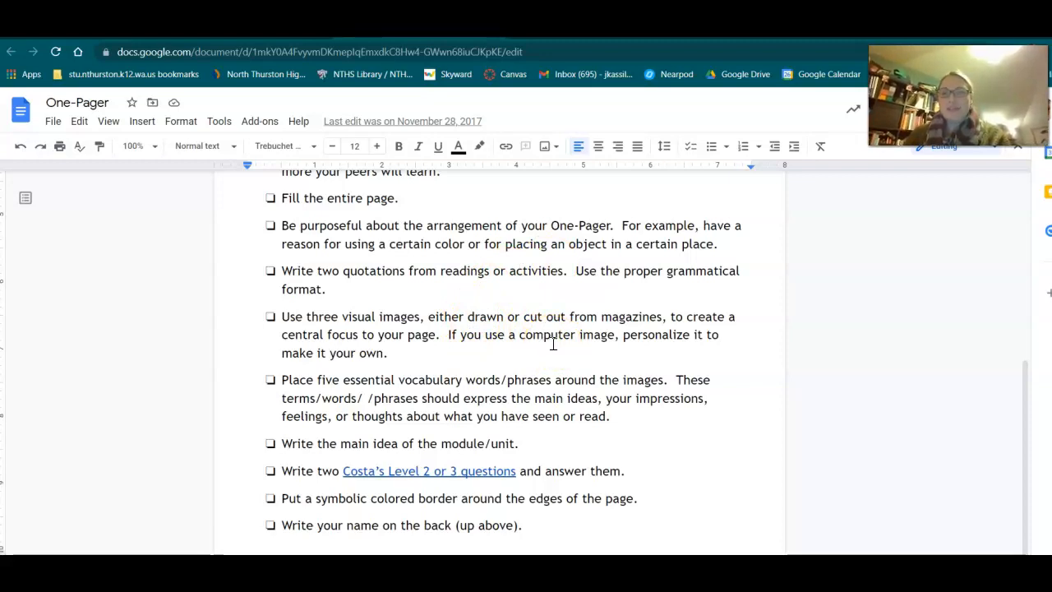